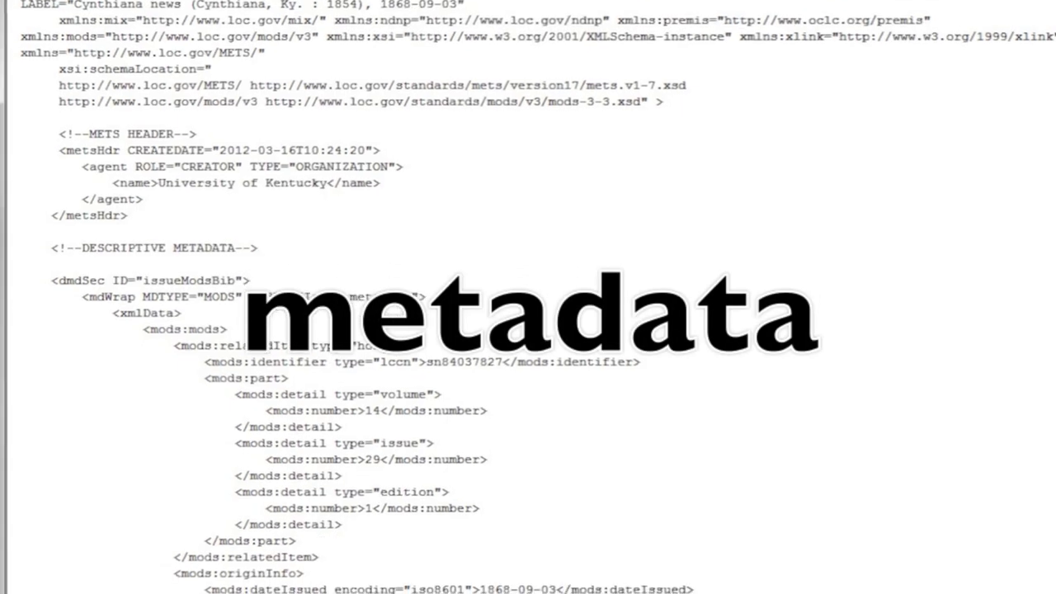
pyautogui.scroll(-3)
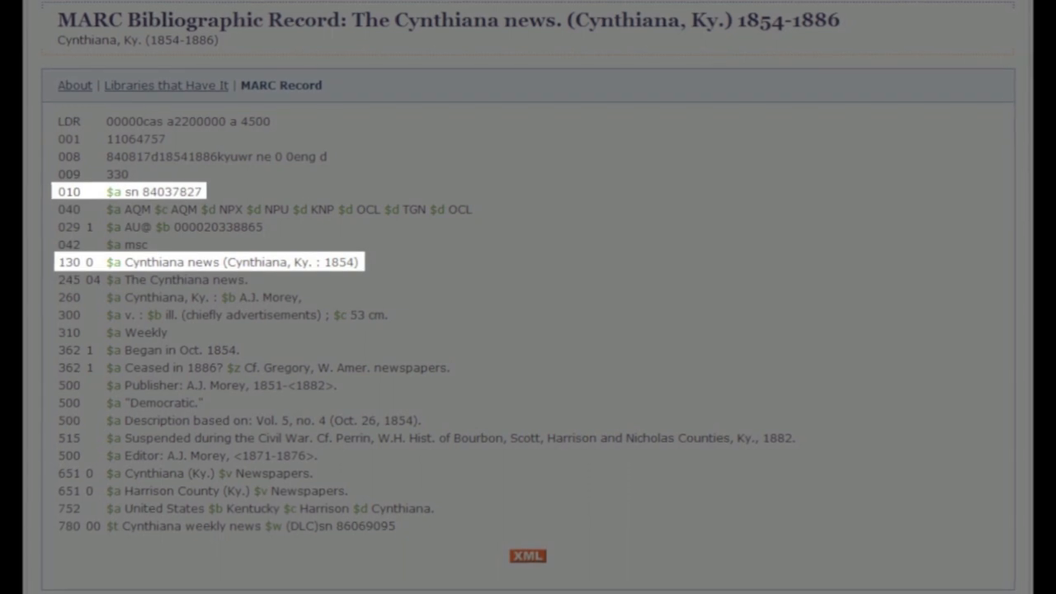
pyautogui.click(527, 555)
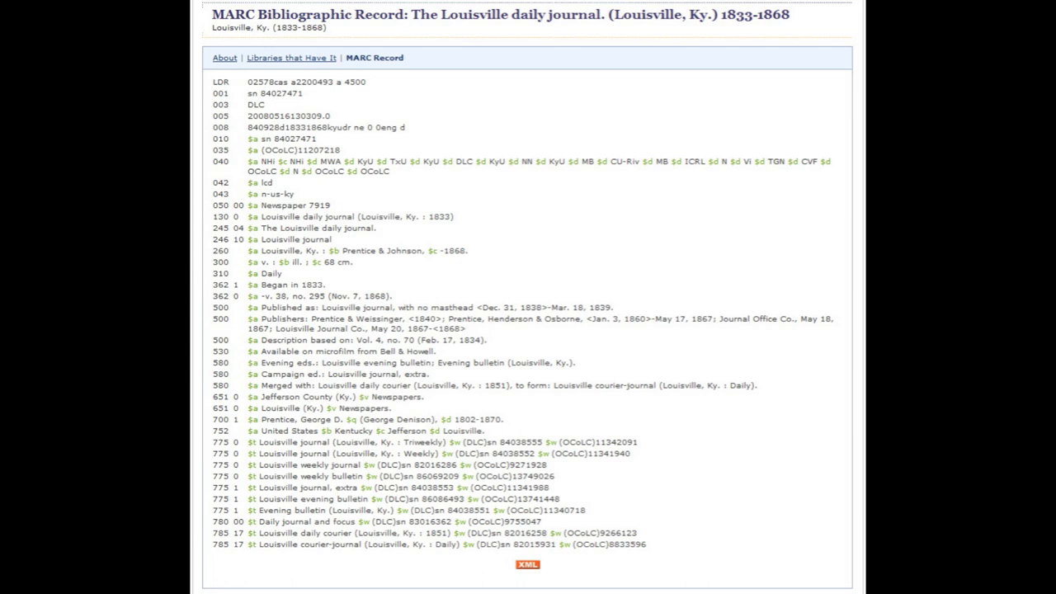
pyautogui.scroll(-3)
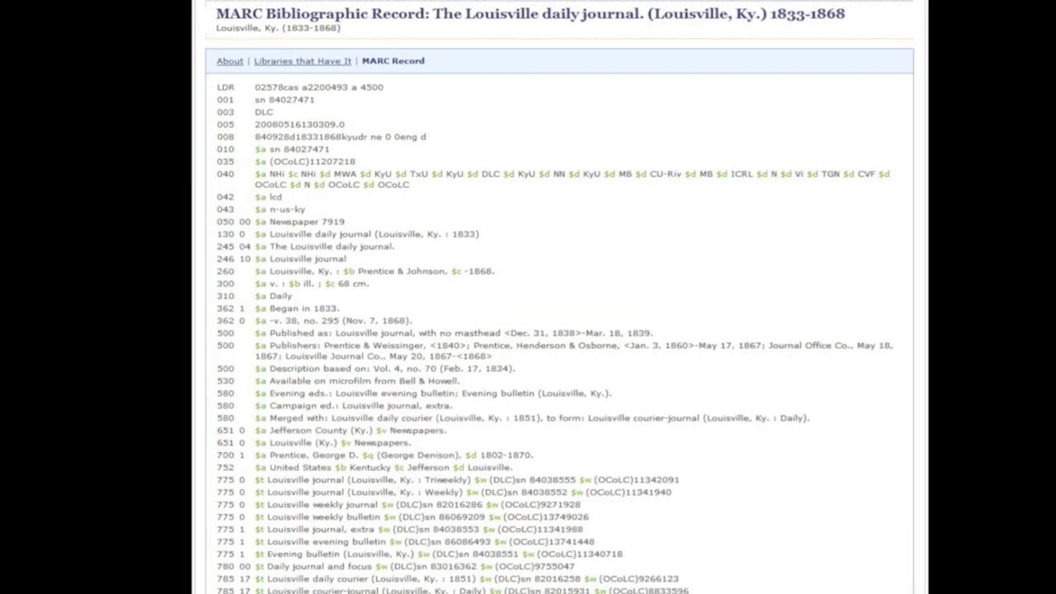
pyautogui.scroll(-3)
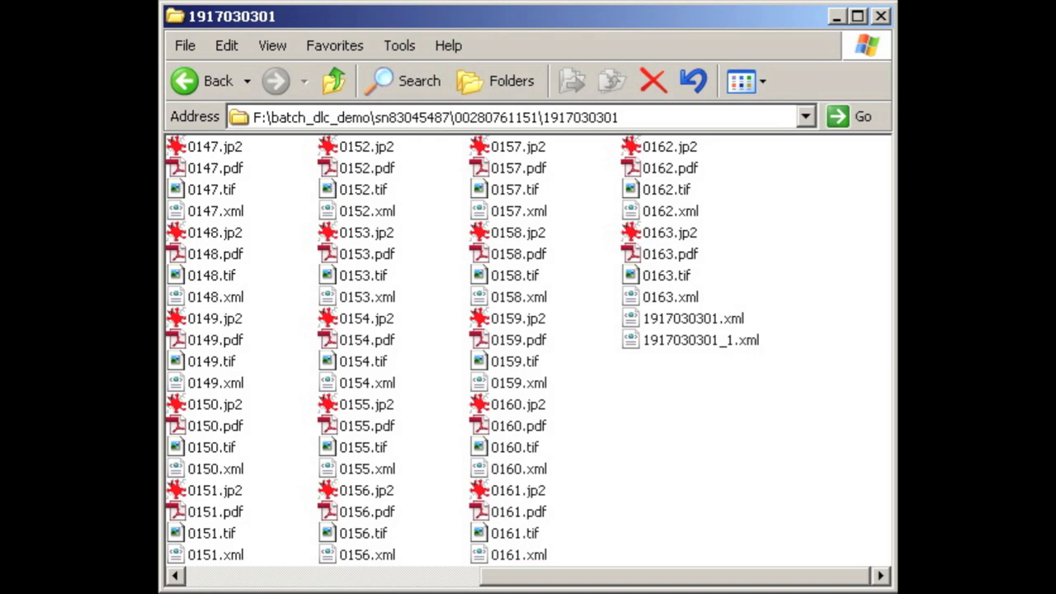
pyautogui.doubleClick(693, 319)
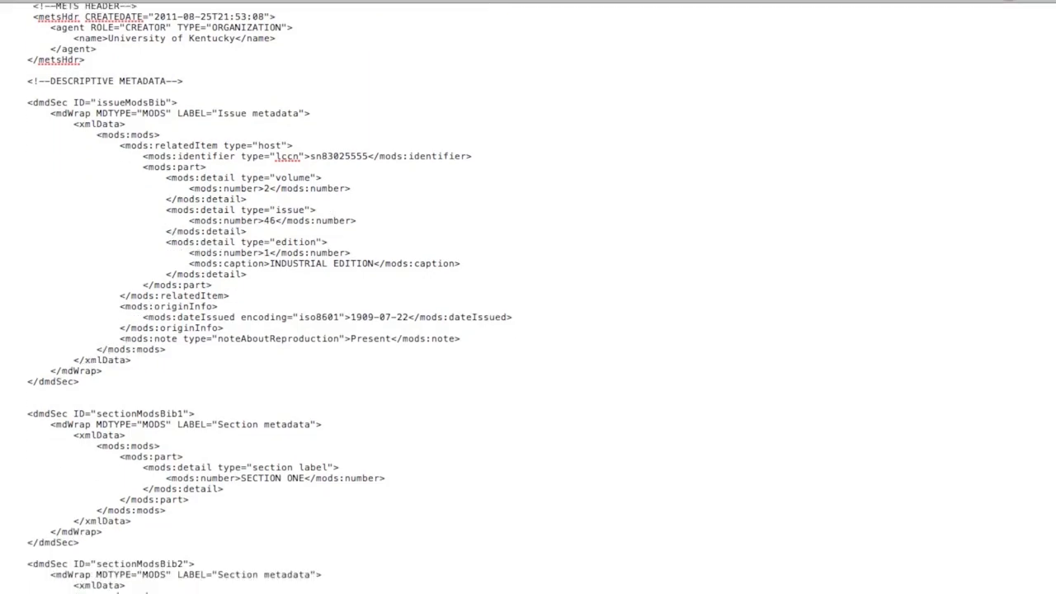
pyautogui.scroll(-3)
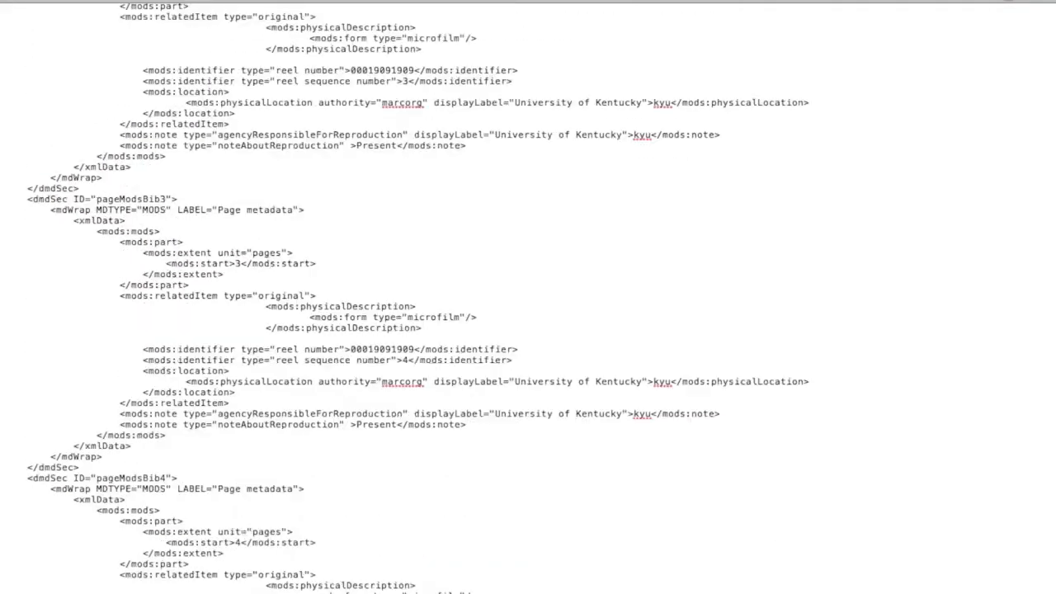
pyautogui.scroll(-3)
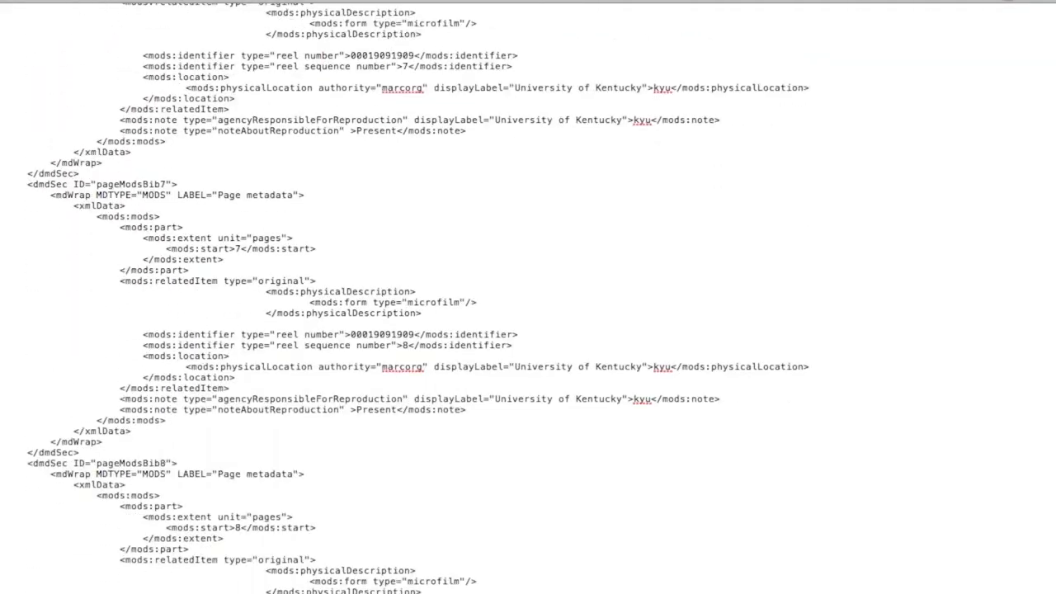
pyautogui.scroll(-3)
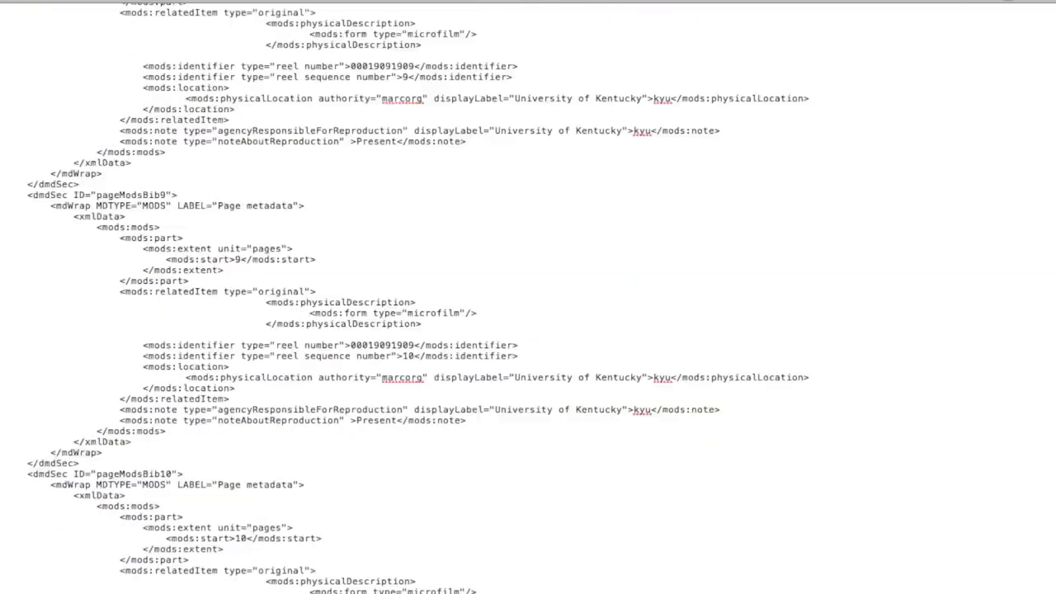
pyautogui.scroll(-3)
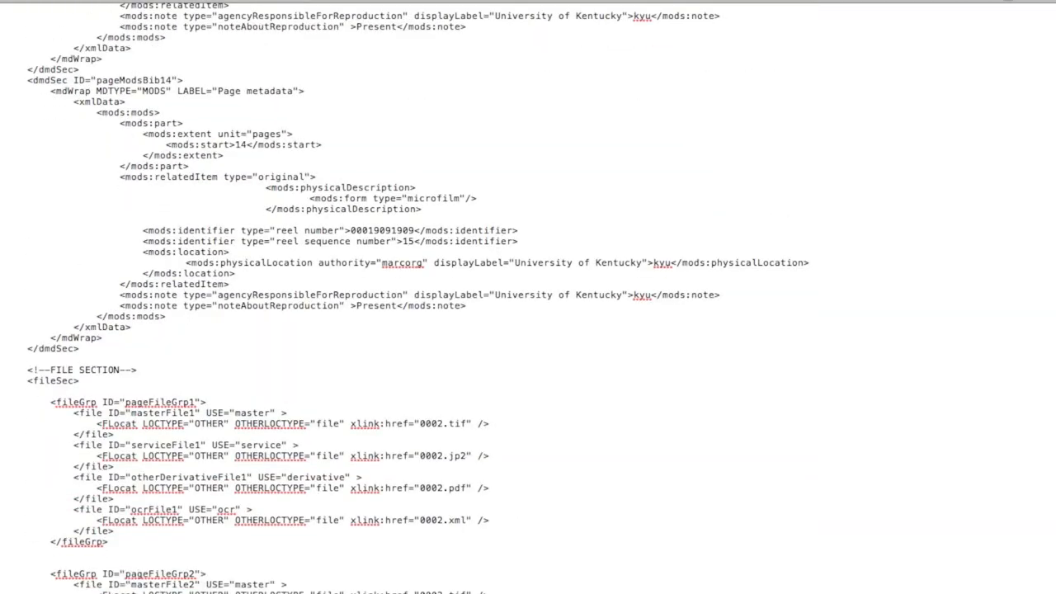
pyautogui.scroll(-3)
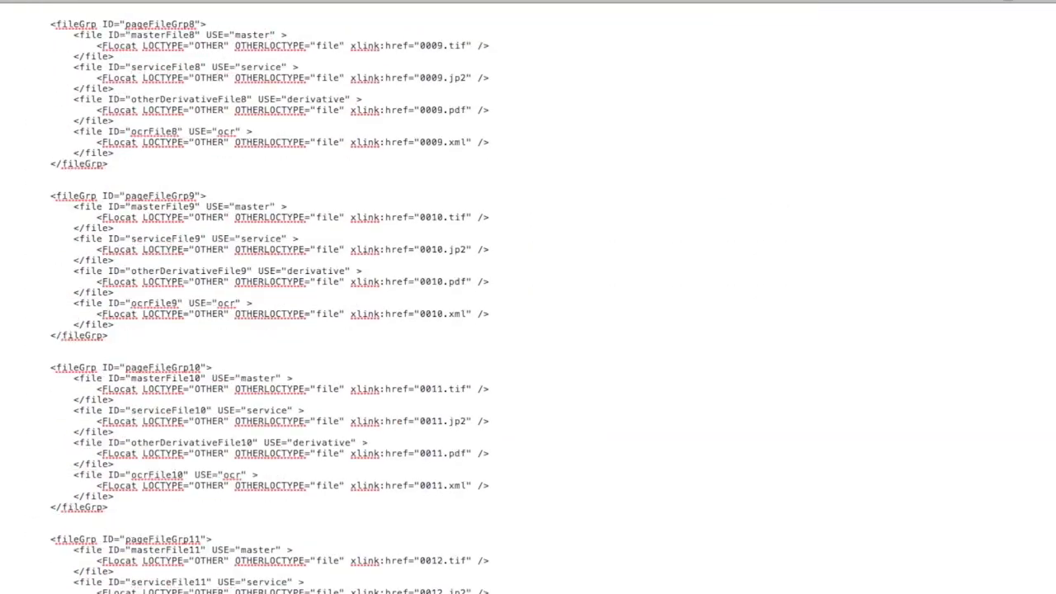
pyautogui.scroll(-3)
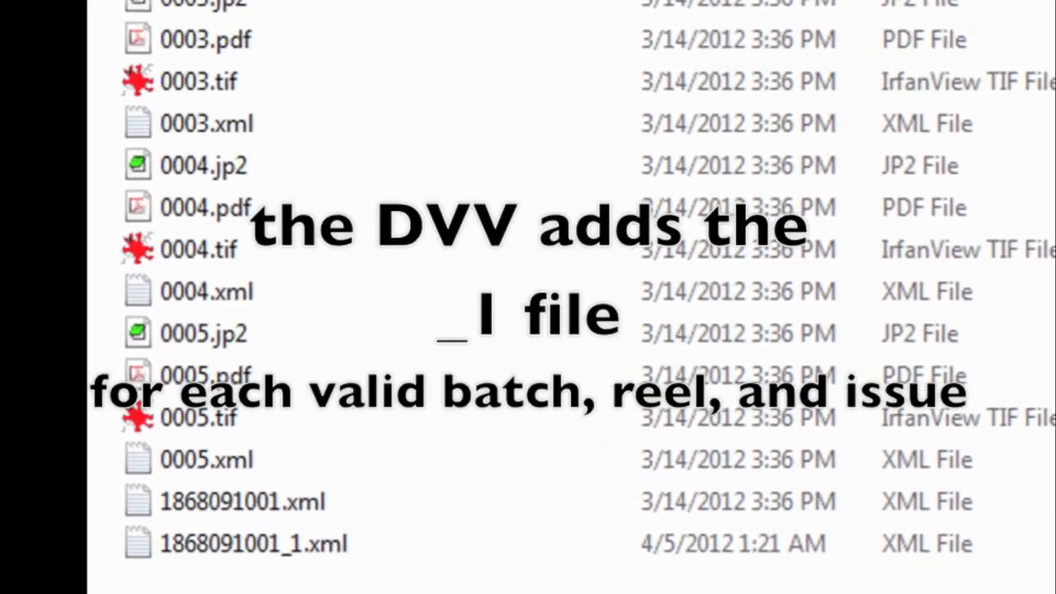
pyautogui.scroll(-3)
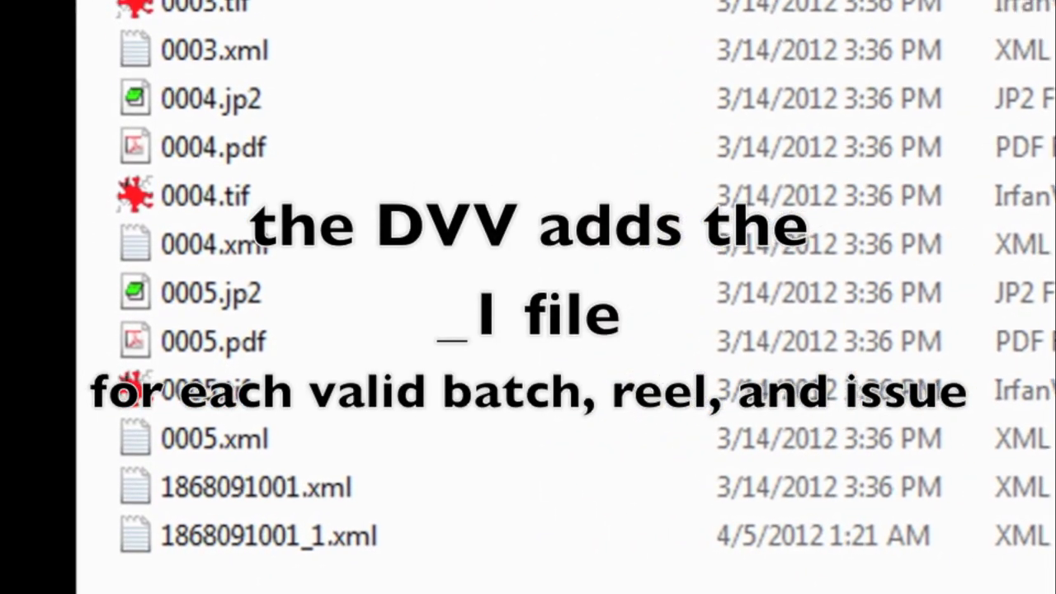
pyautogui.scroll(-3)
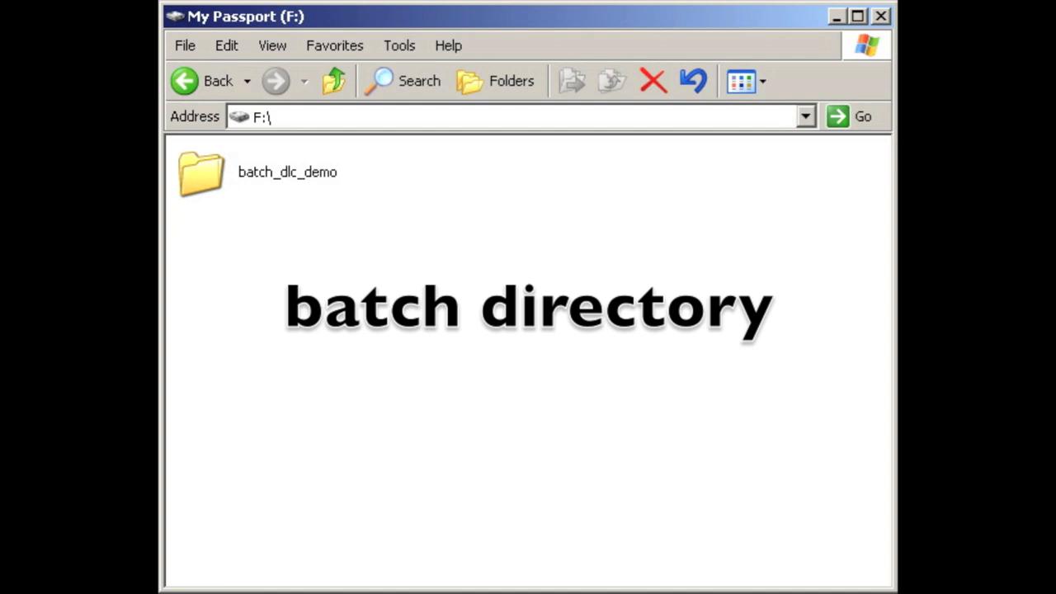
pyautogui.doubleClick(201, 172)
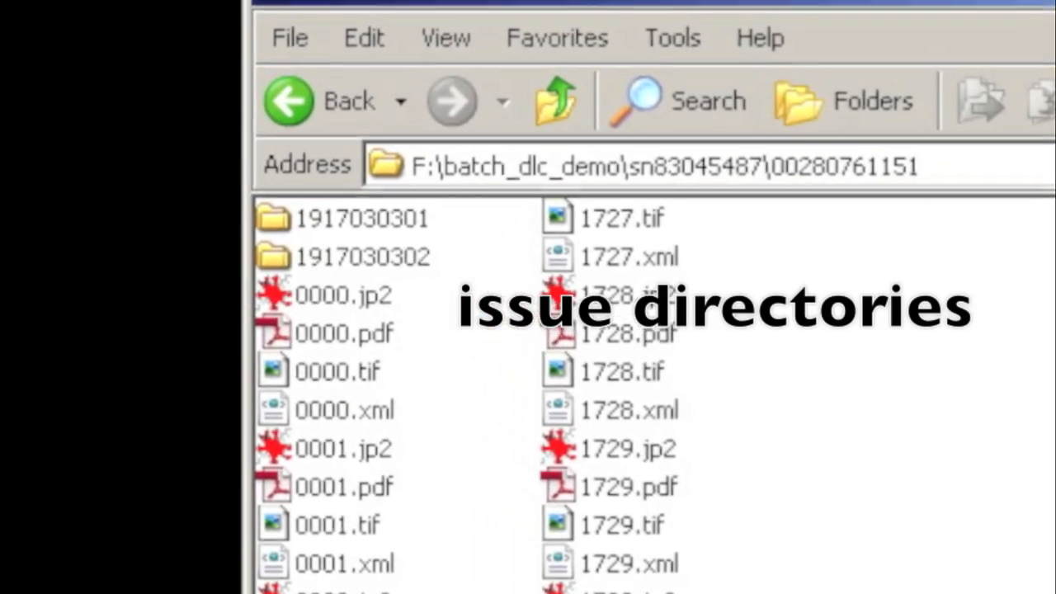
pyautogui.doubleClick(362, 218)
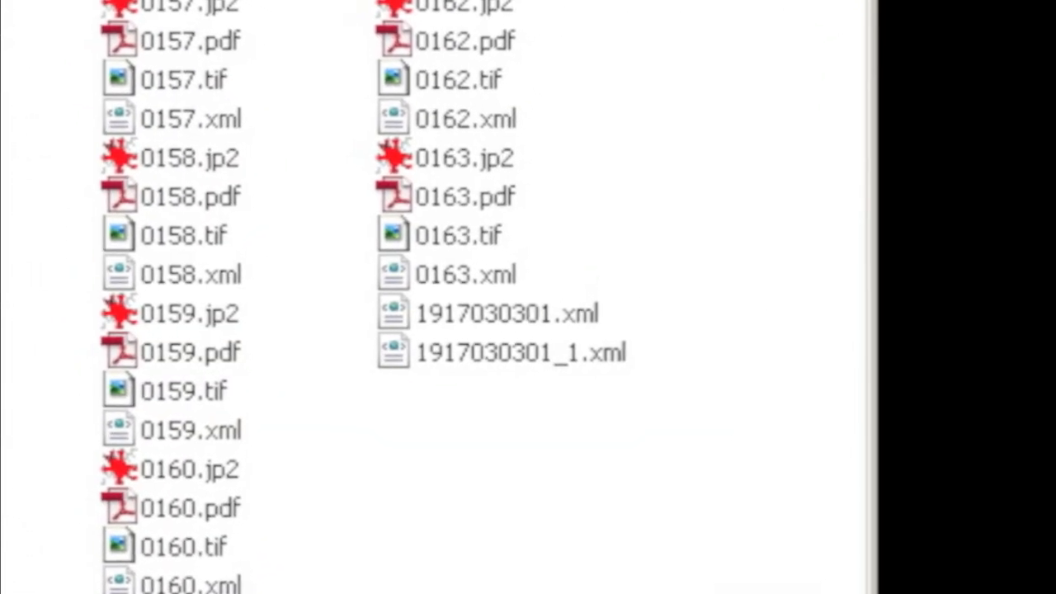
pyautogui.scroll(-3)
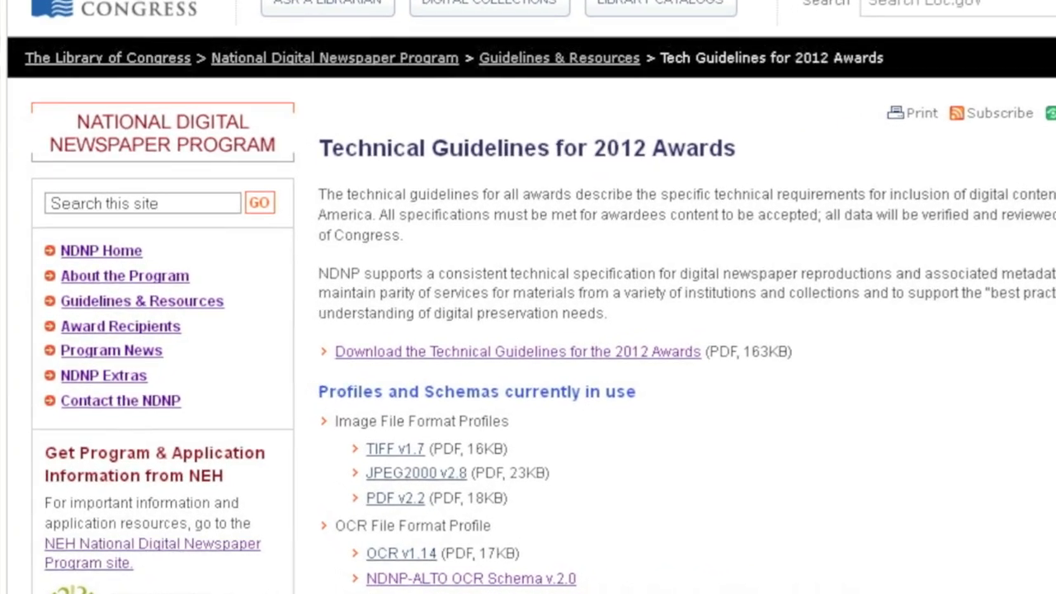
pyautogui.scroll(3)
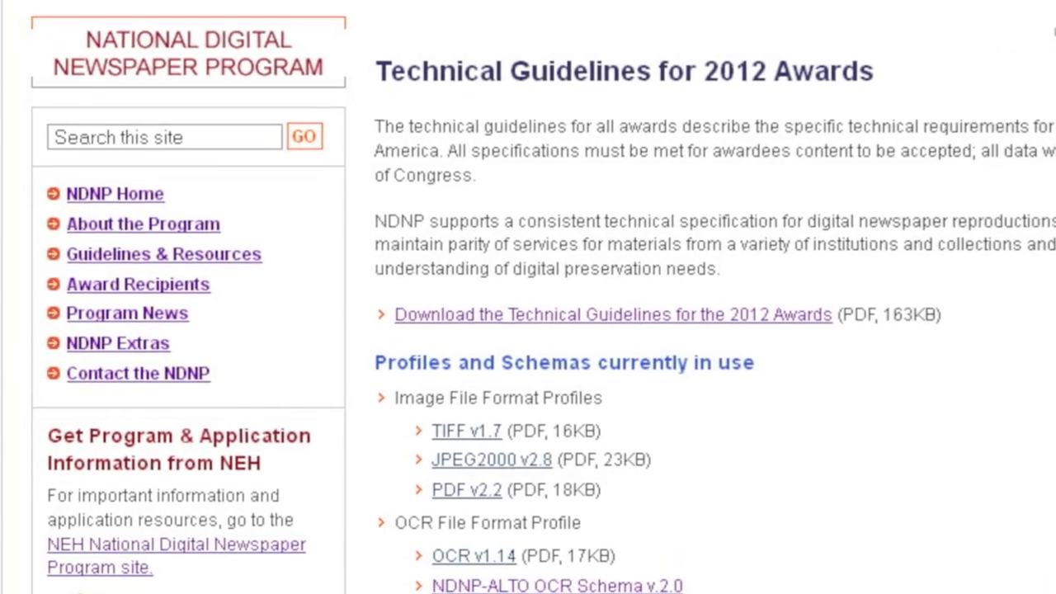
pyautogui.scroll(-3)
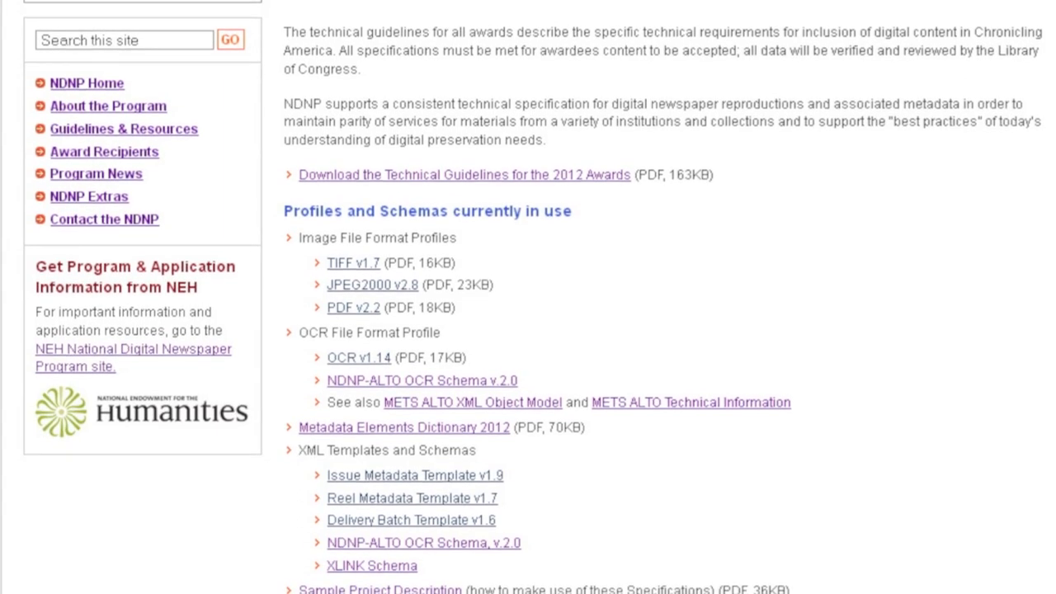
pyautogui.scroll(3)
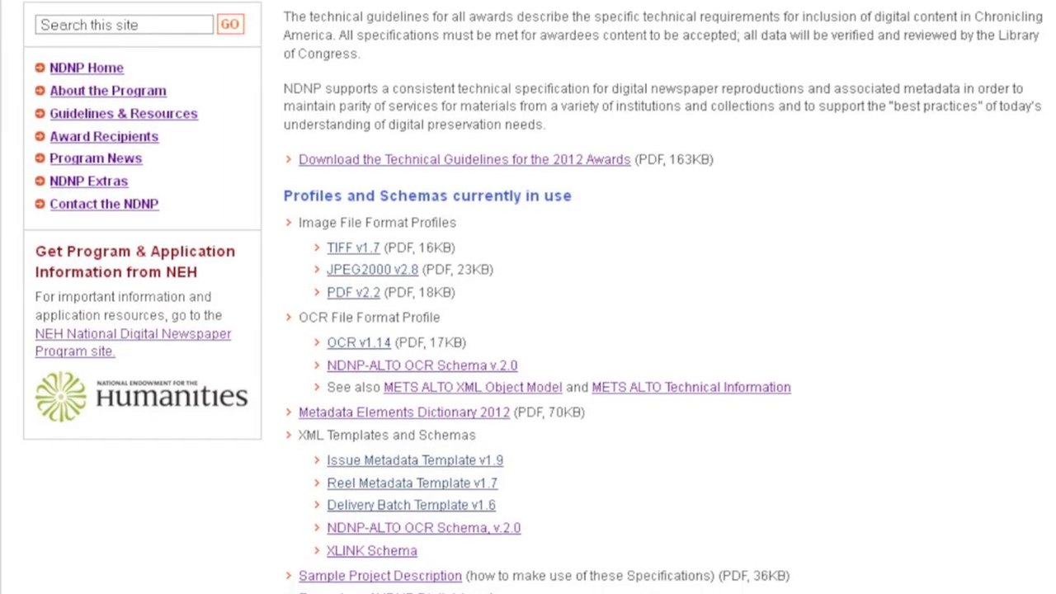